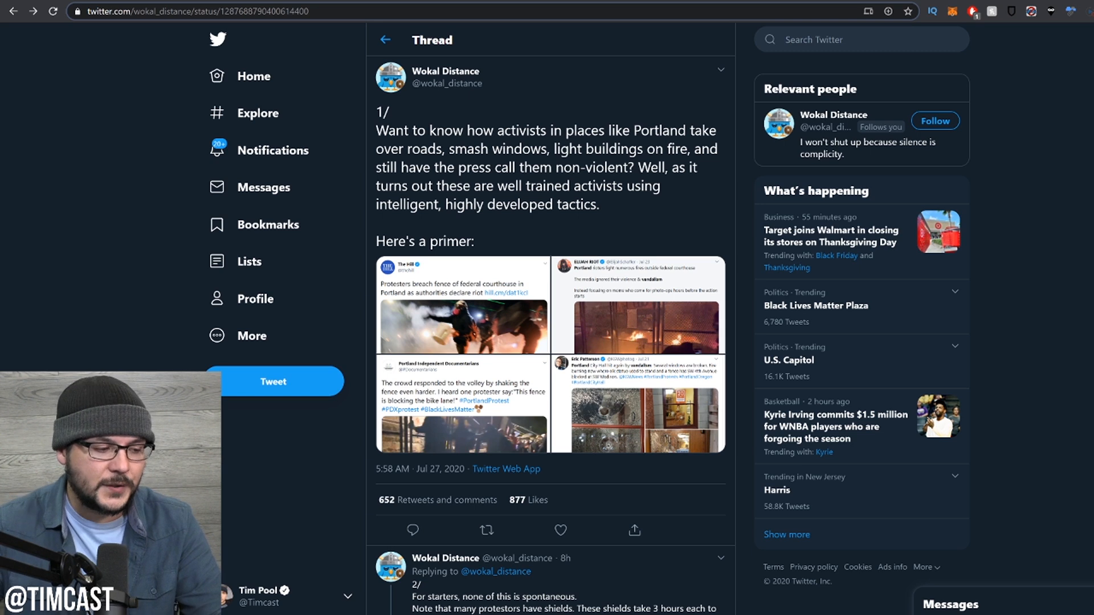
pyautogui.moveTo(598, 199)
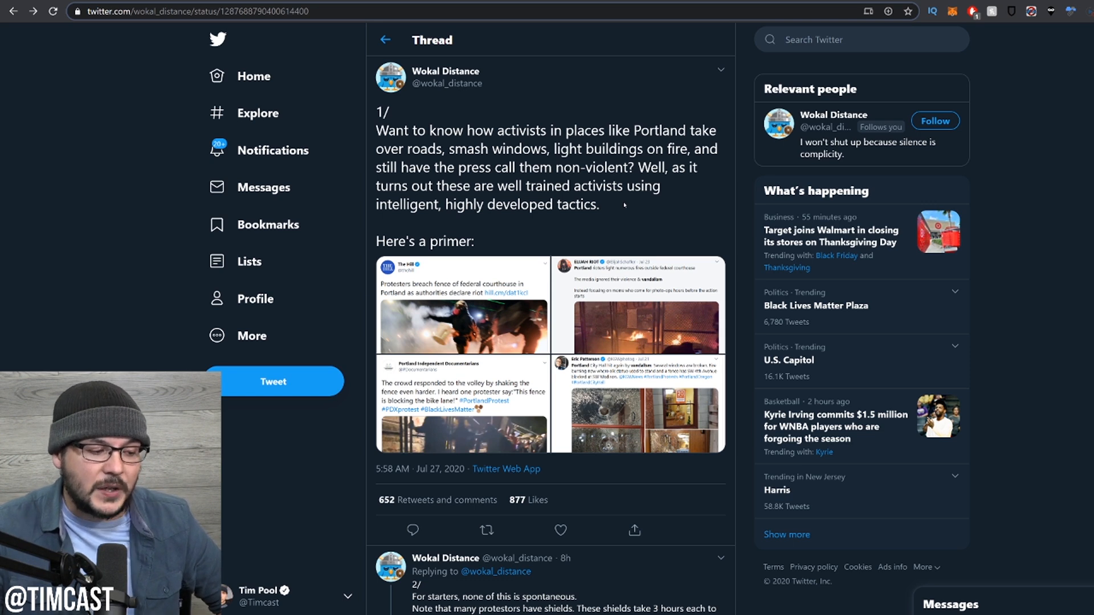
pyautogui.moveTo(628, 210)
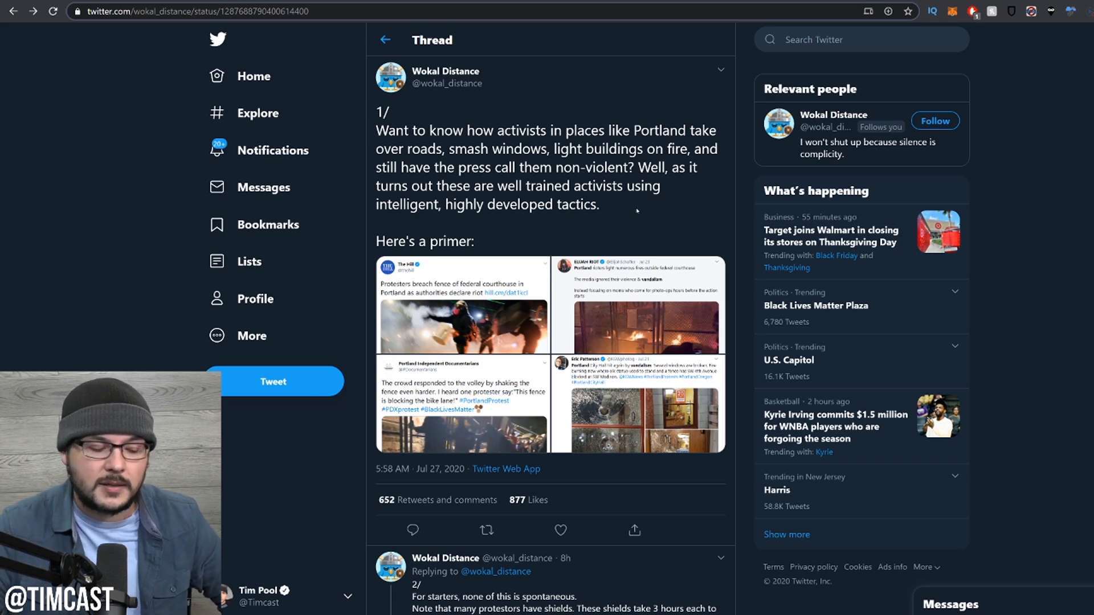
pyautogui.scroll(-3)
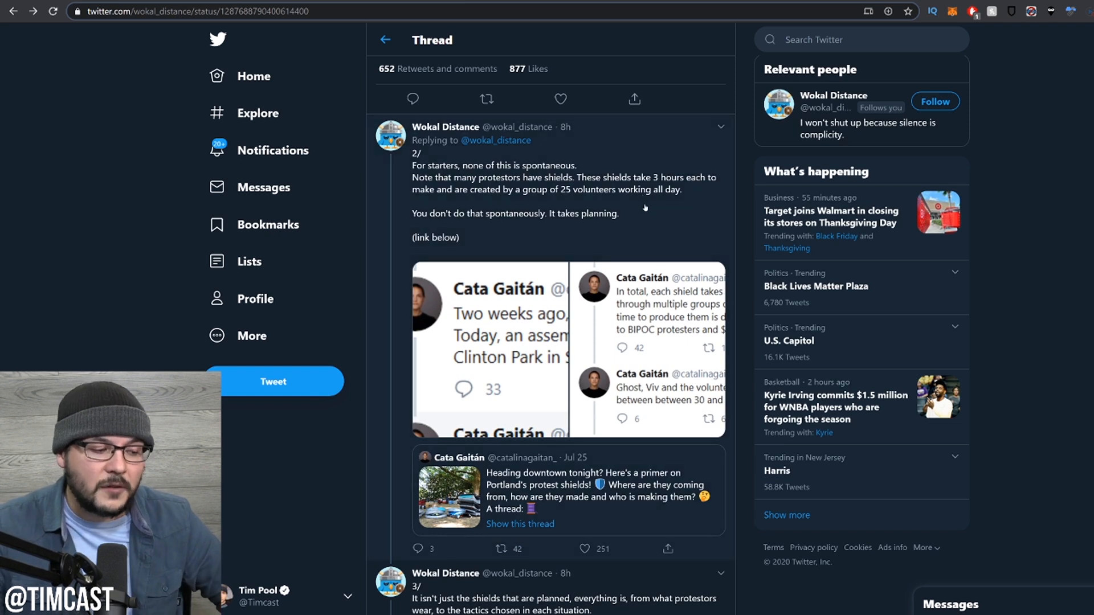
pyautogui.moveTo(634, 208)
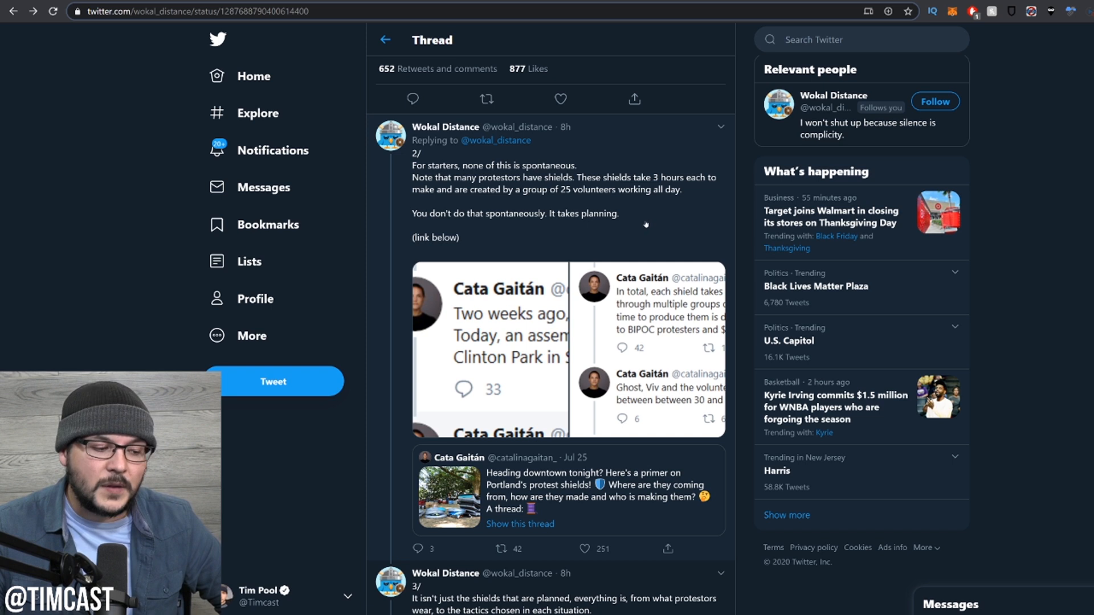
pyautogui.moveTo(648, 219)
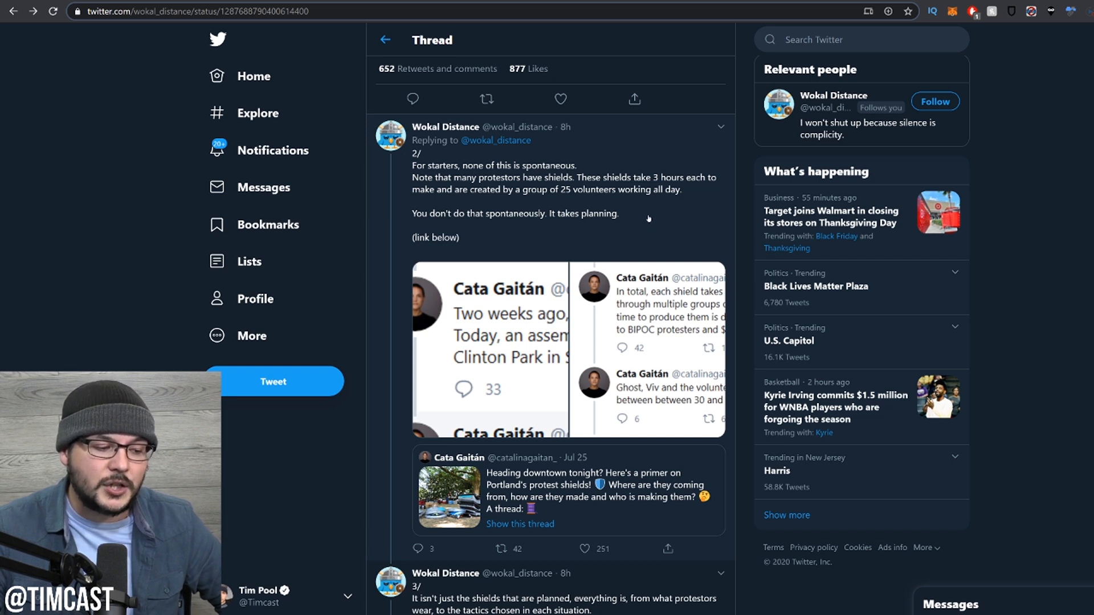
pyautogui.moveTo(658, 218)
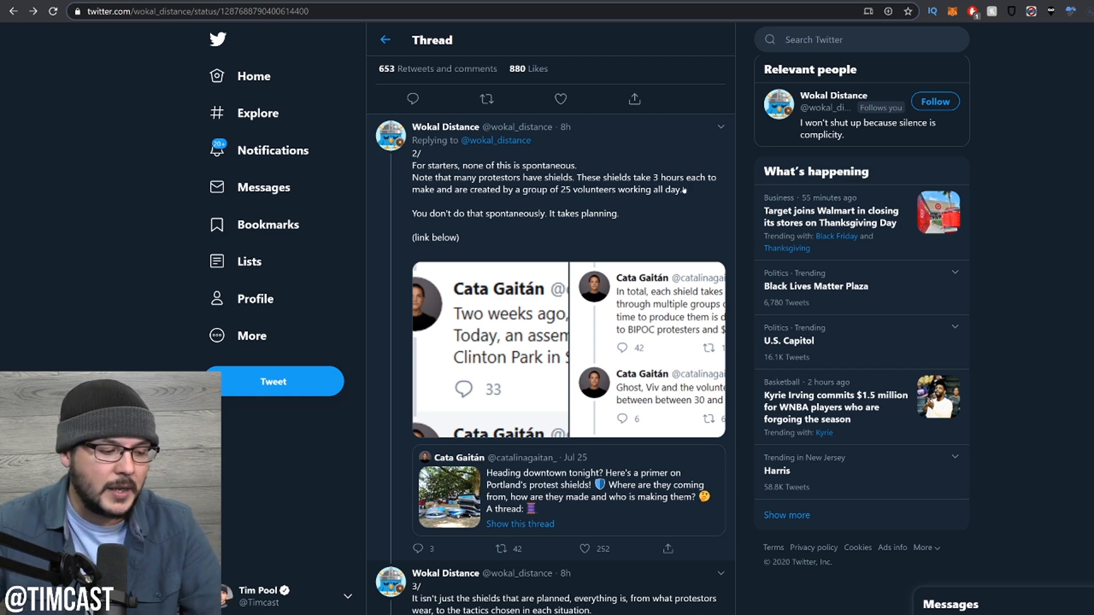
pyautogui.scroll(-3)
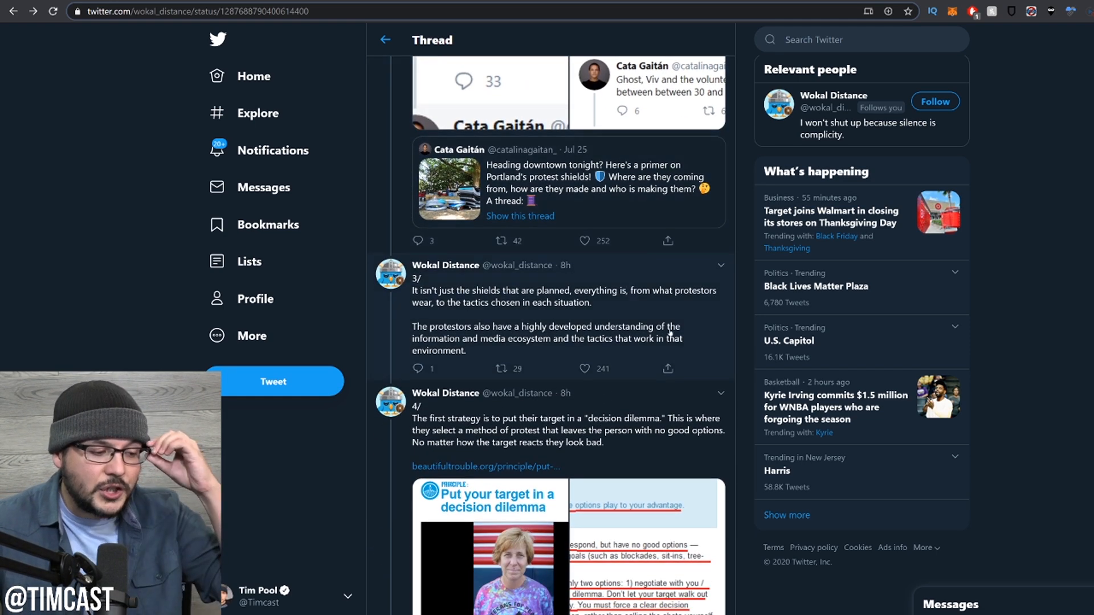
pyautogui.moveTo(687, 312)
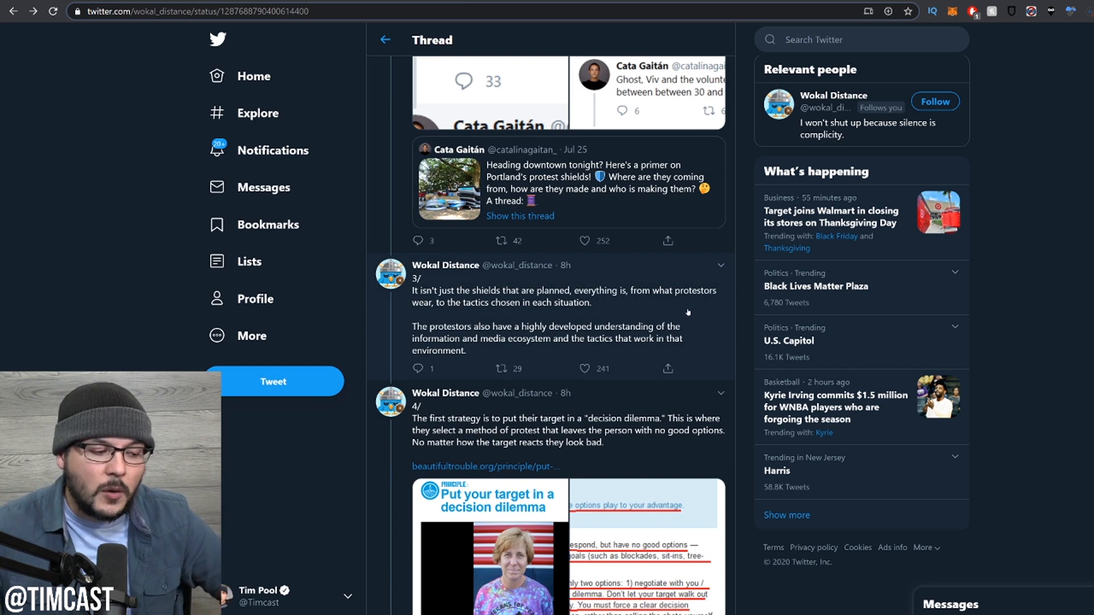
pyautogui.moveTo(694, 307)
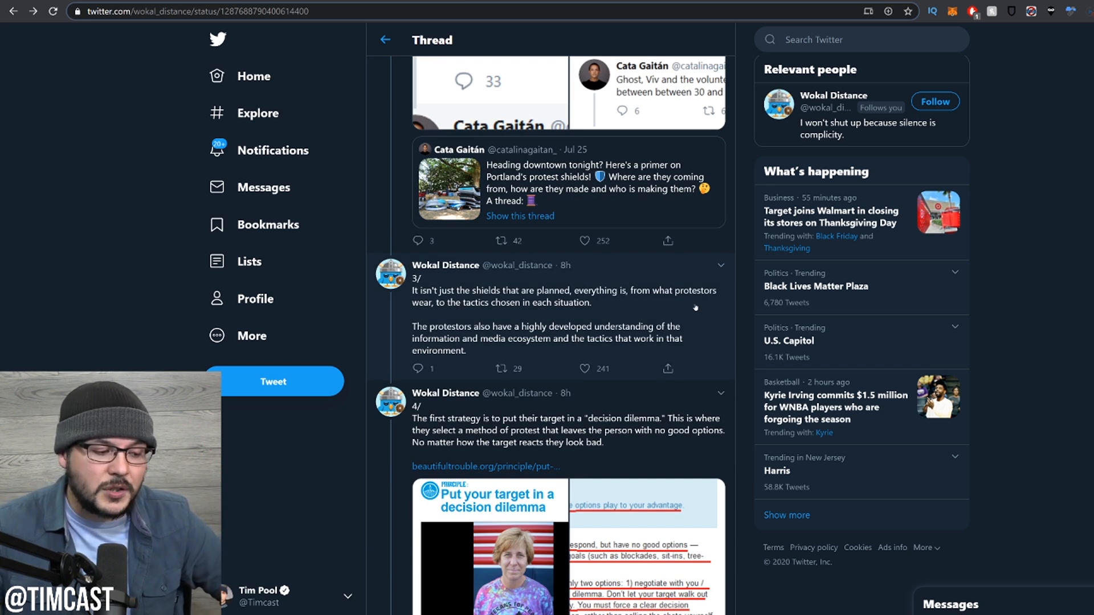
pyautogui.moveTo(707, 336)
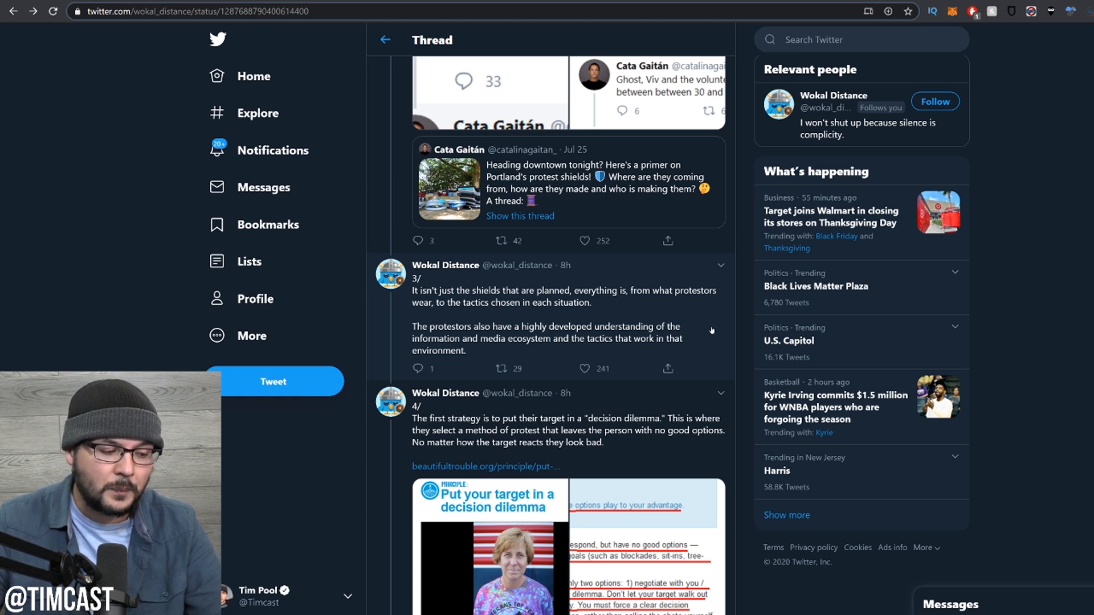
pyautogui.scroll(-3)
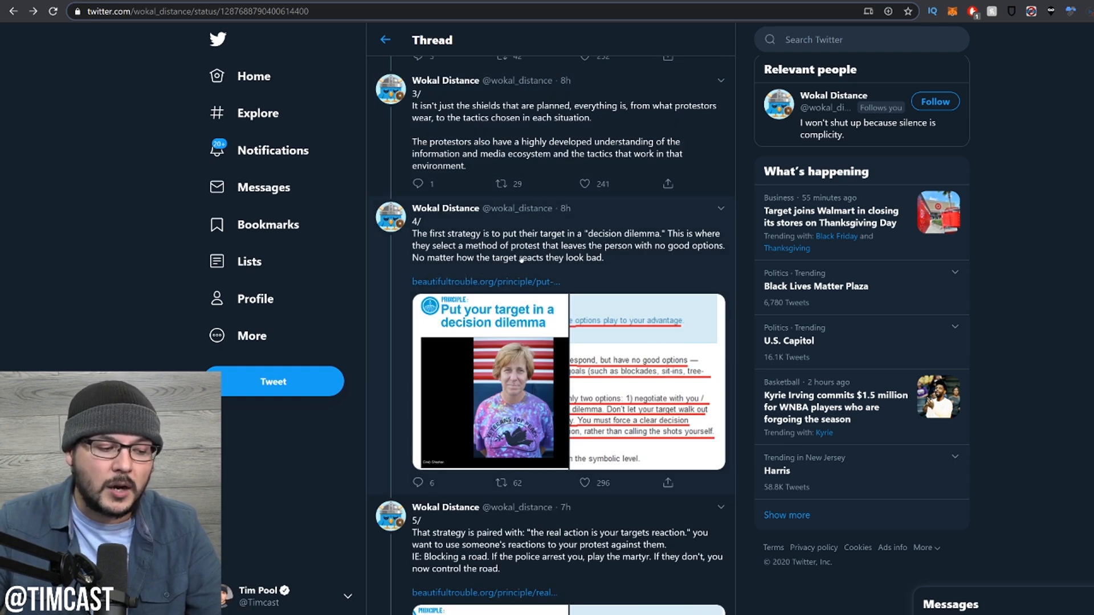
pyautogui.moveTo(627, 262)
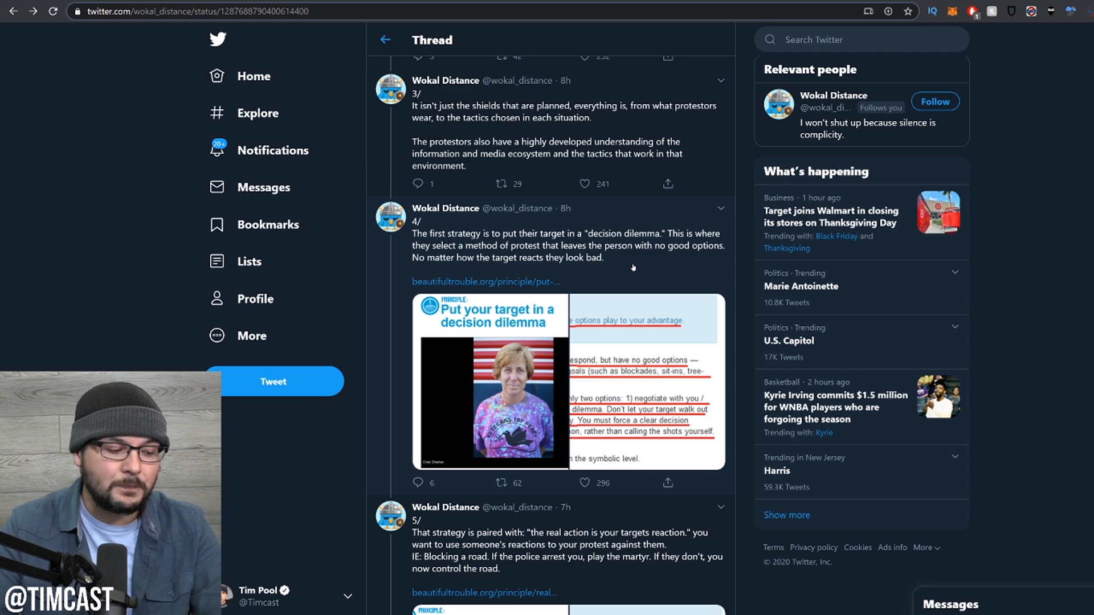
pyautogui.scroll(-3)
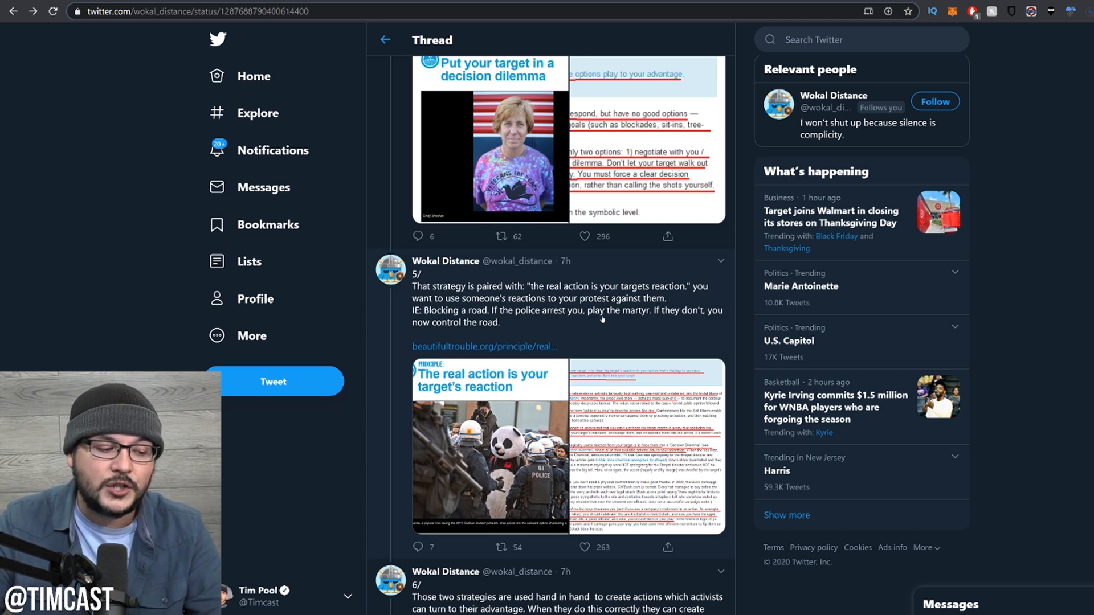
pyautogui.moveTo(540, 338)
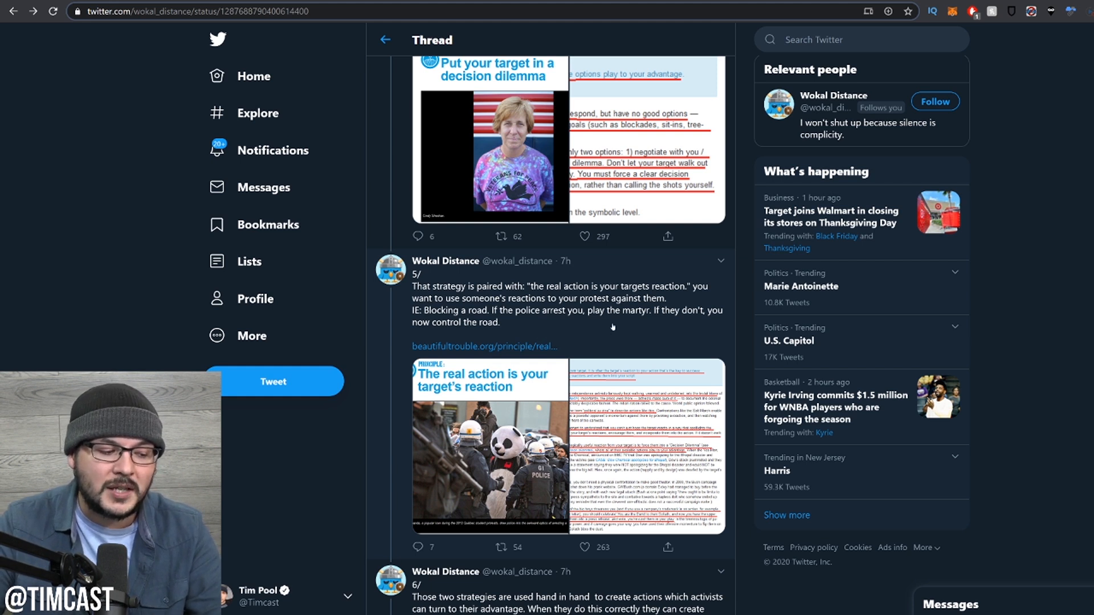
pyautogui.moveTo(528, 336)
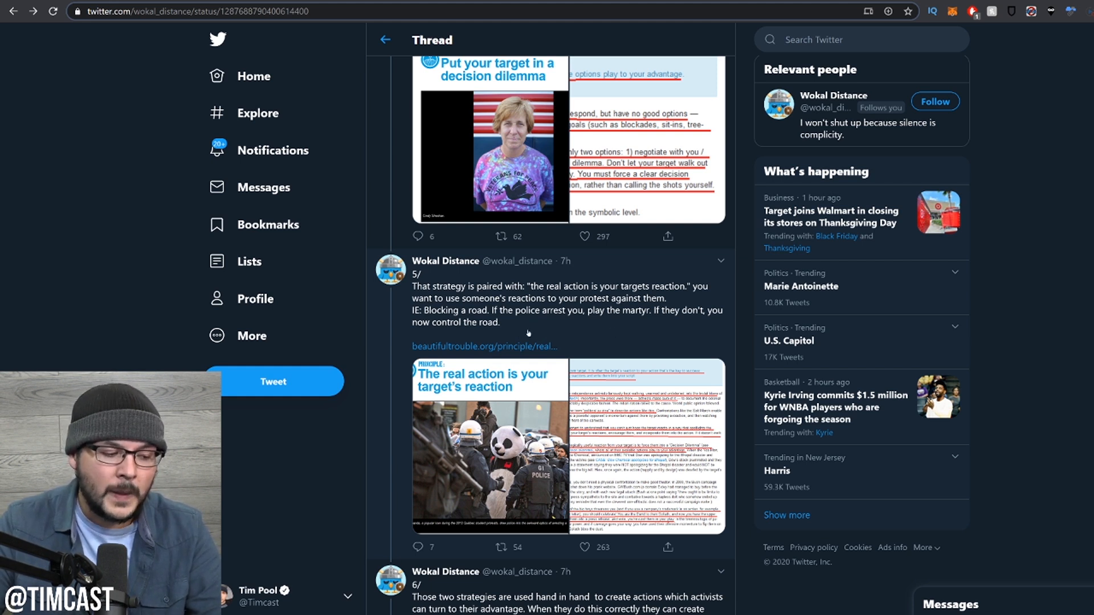
pyautogui.moveTo(607, 335)
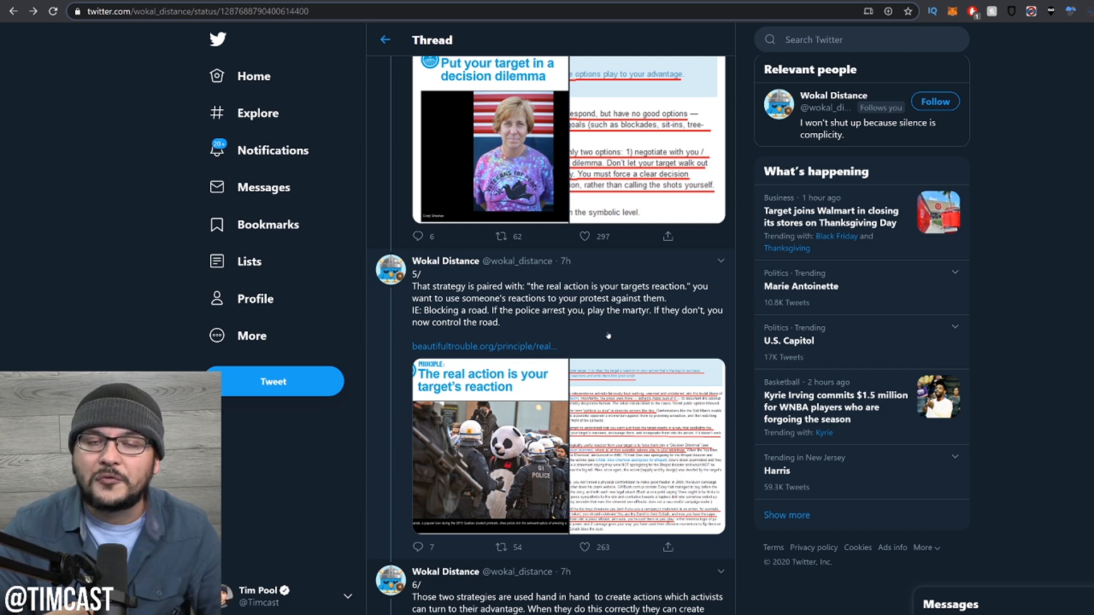
pyautogui.moveTo(617, 336)
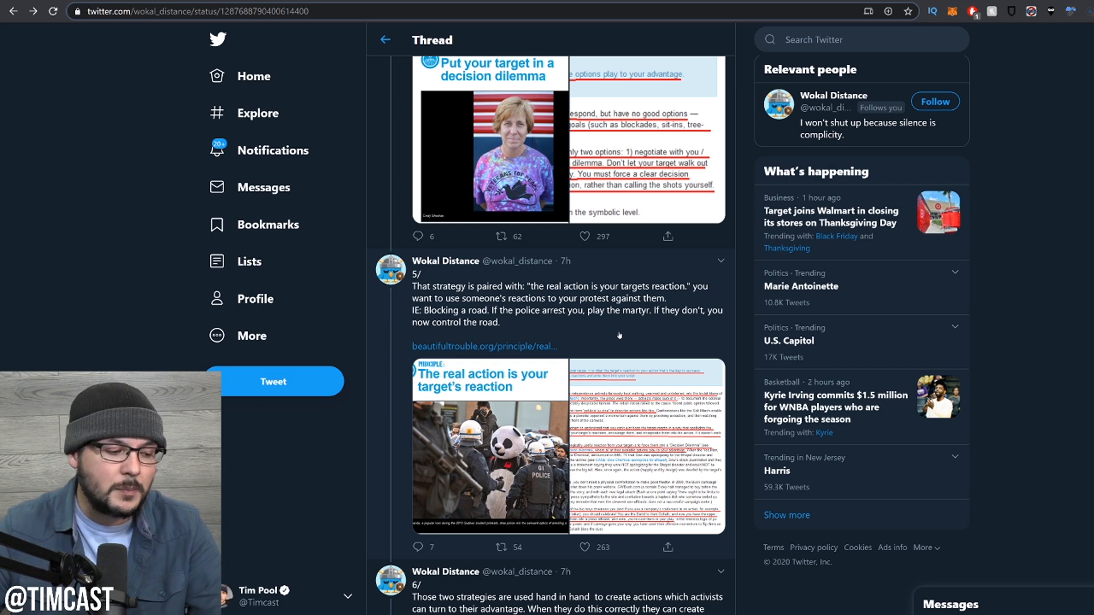
pyautogui.scroll(-3)
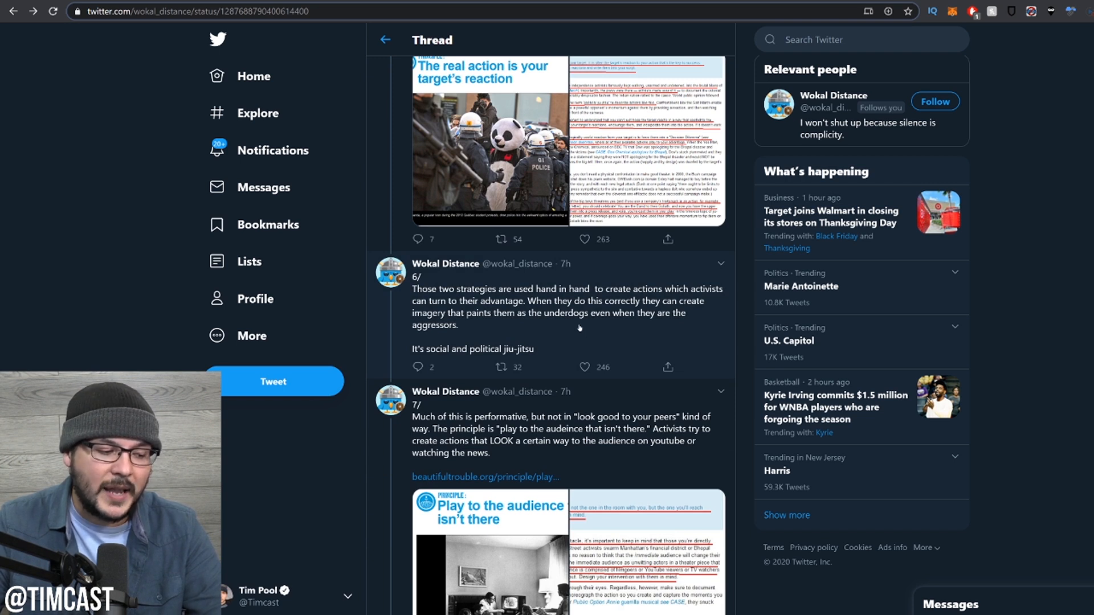
pyautogui.moveTo(601, 332)
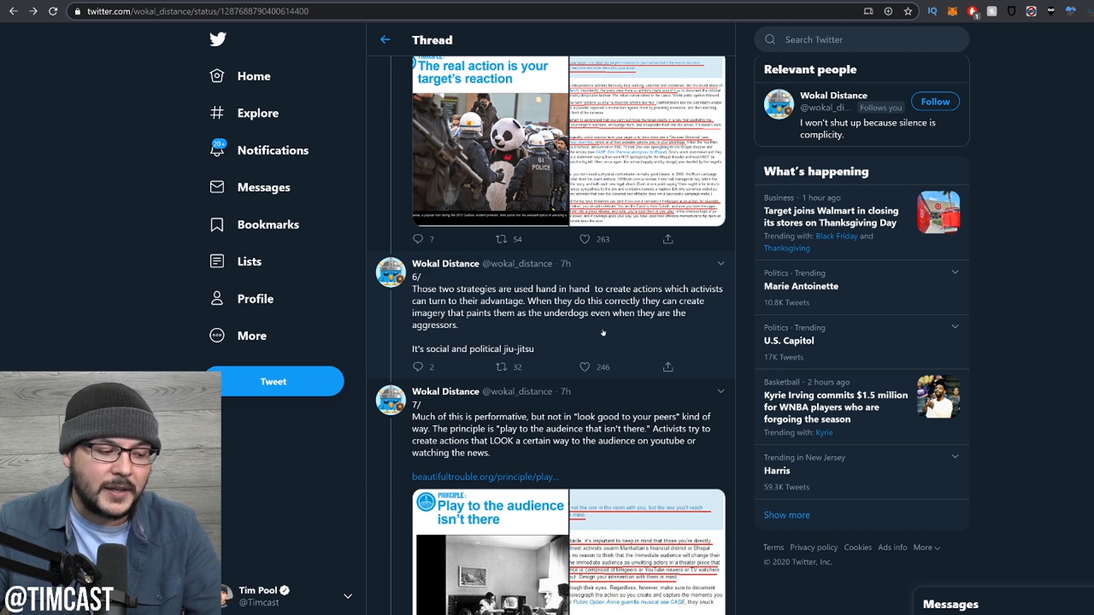
pyautogui.moveTo(573, 343)
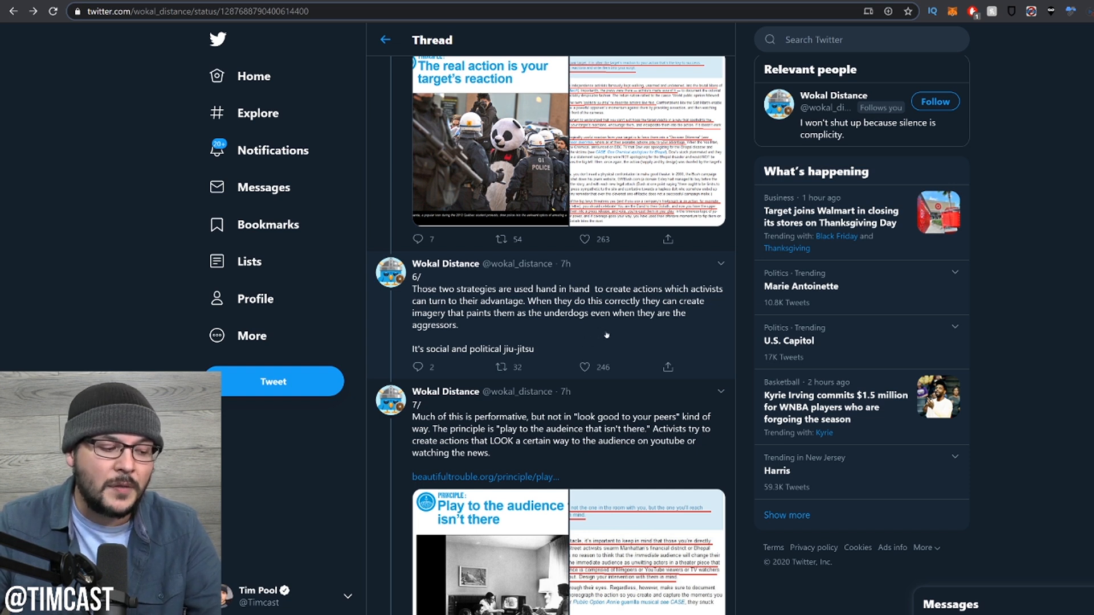
pyautogui.moveTo(606, 333)
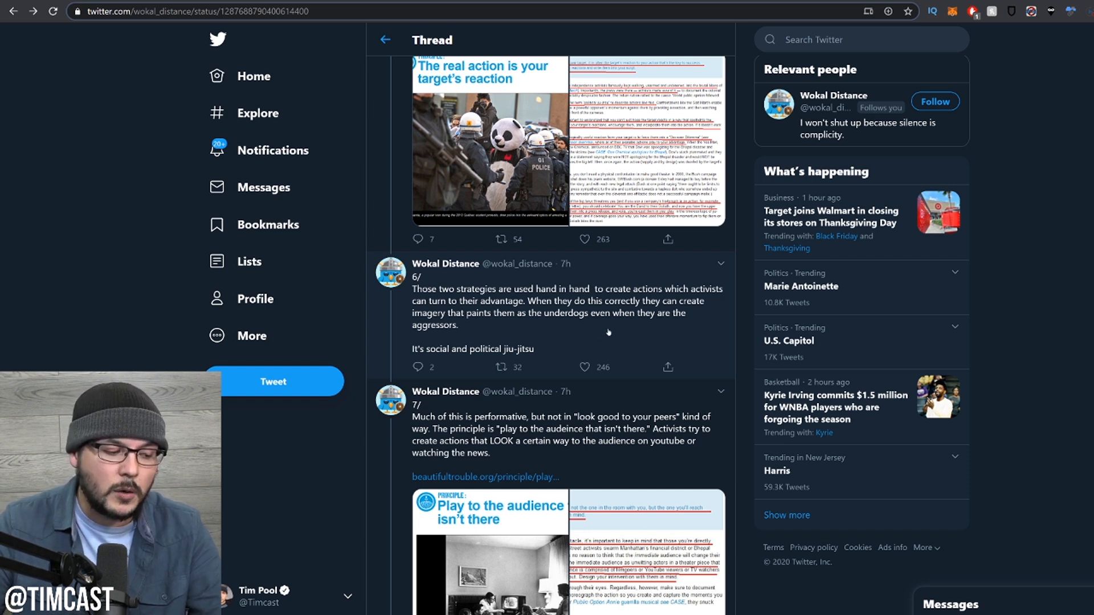
pyautogui.moveTo(639, 338)
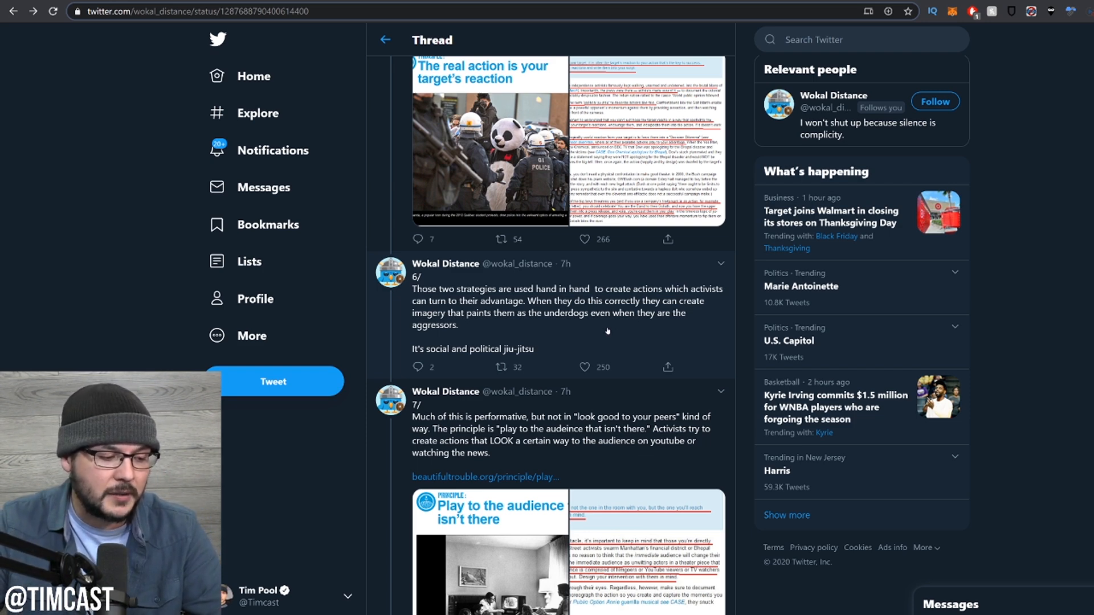
pyautogui.scroll(-3)
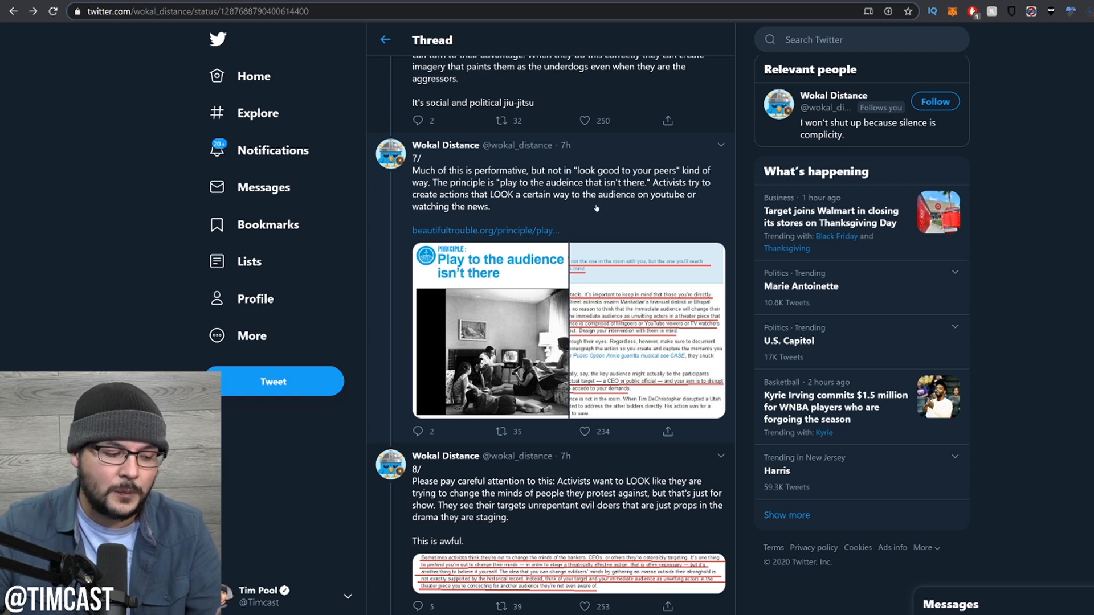
pyautogui.scroll(-3)
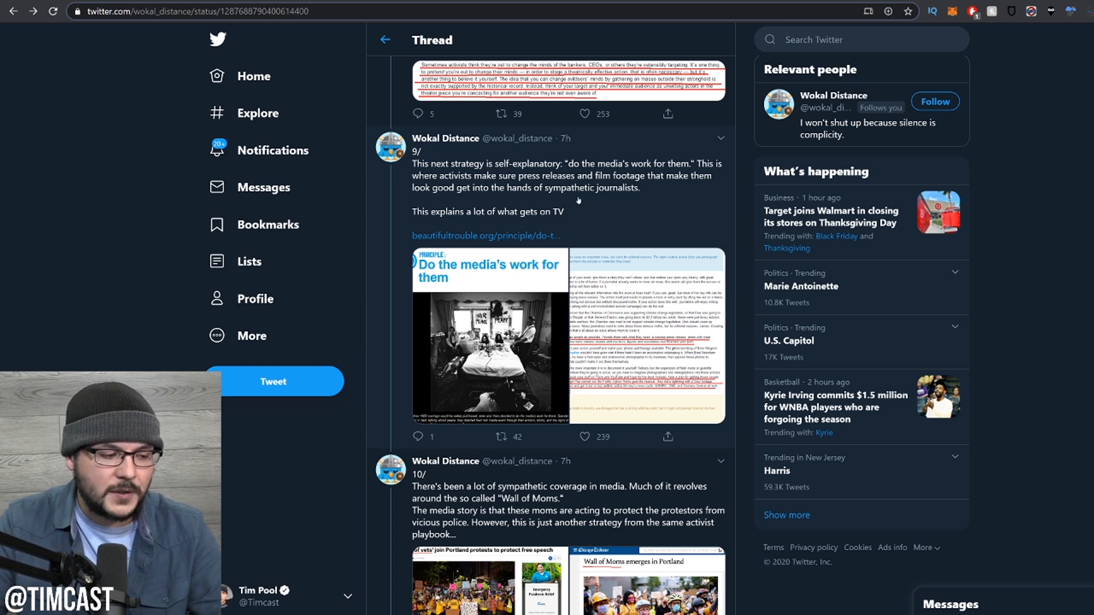
pyautogui.moveTo(588, 203)
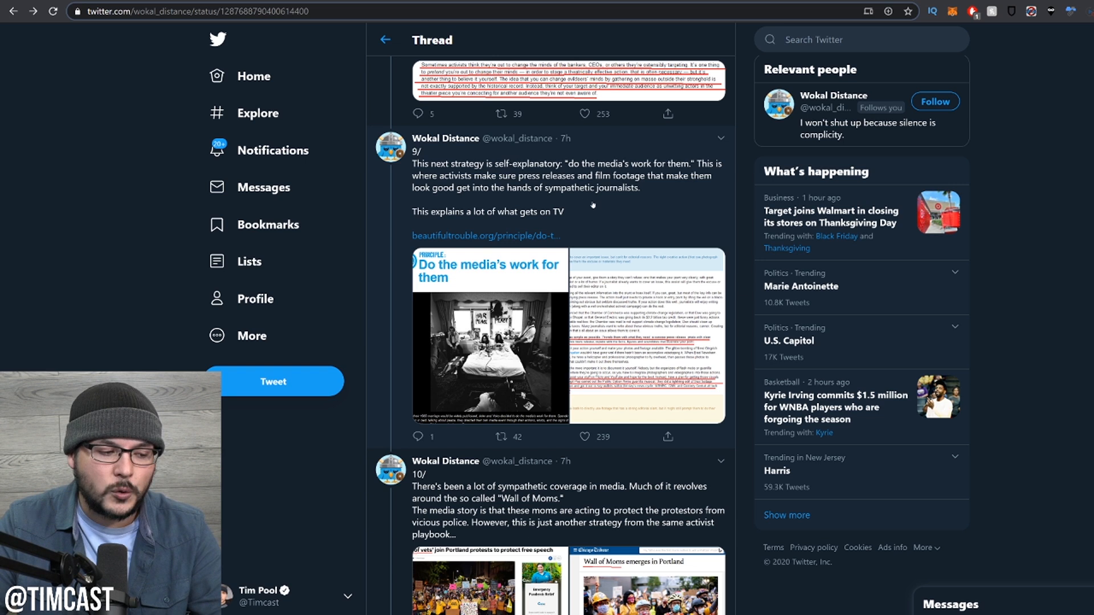
pyautogui.moveTo(616, 204)
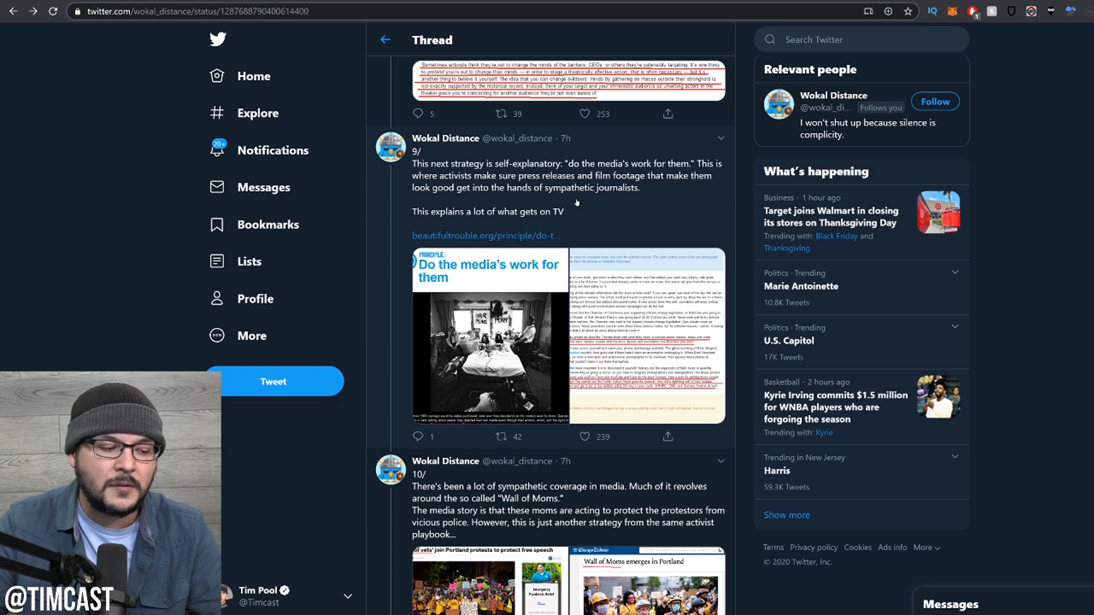
pyautogui.moveTo(578, 201)
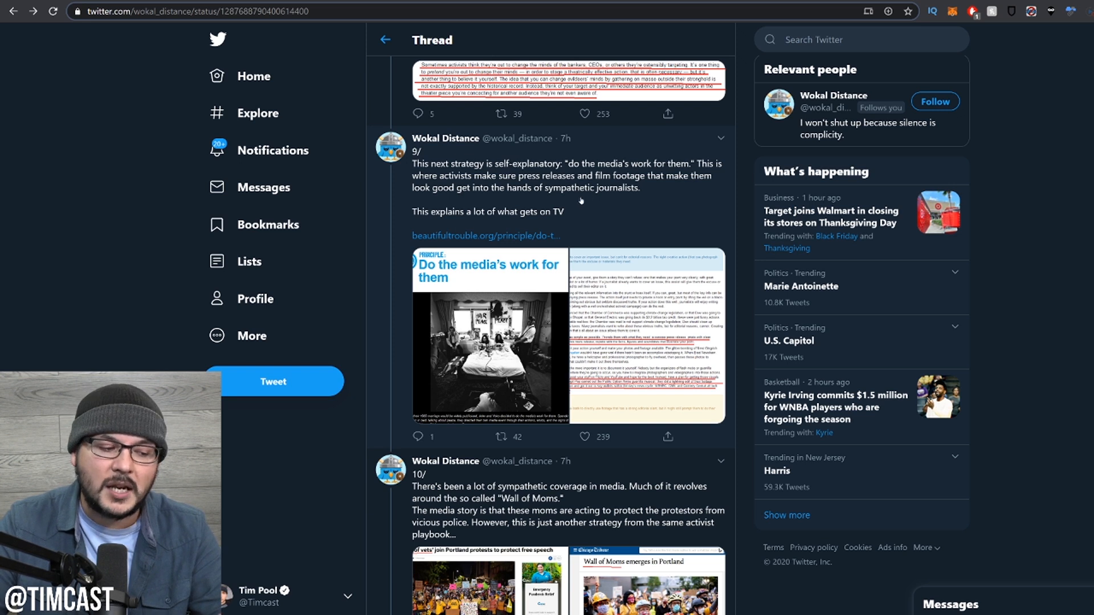
pyautogui.moveTo(597, 219)
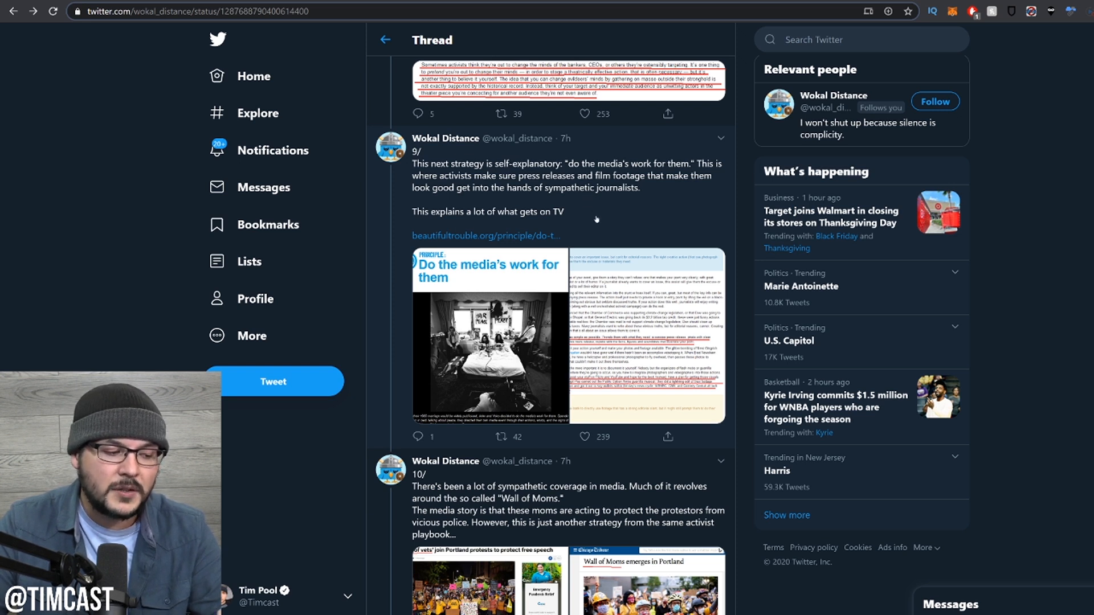
pyautogui.moveTo(606, 229)
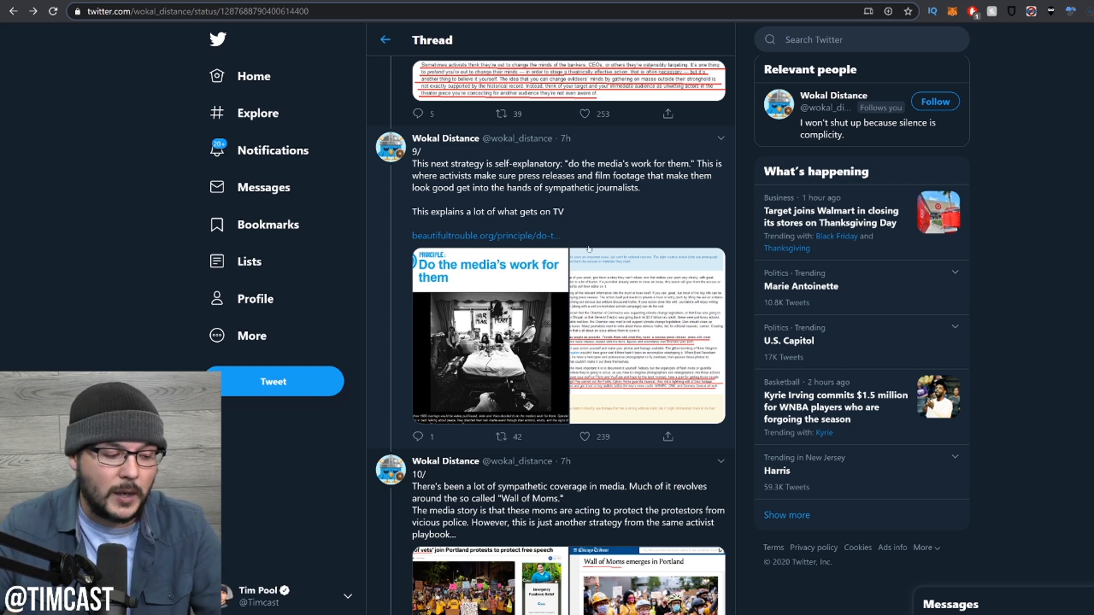
pyautogui.scroll(-3)
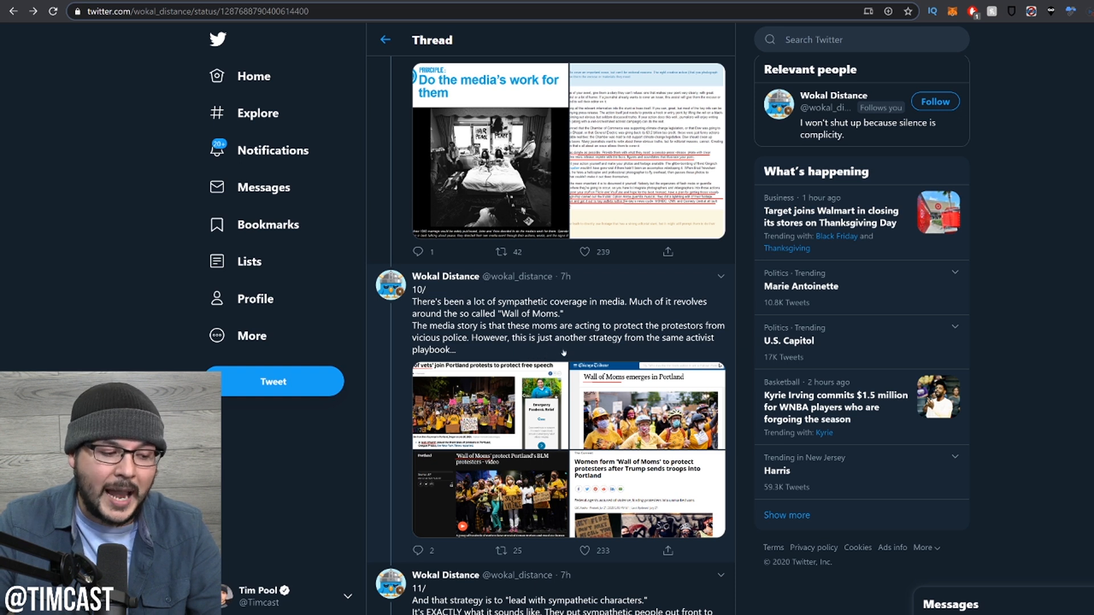
pyautogui.moveTo(568, 357)
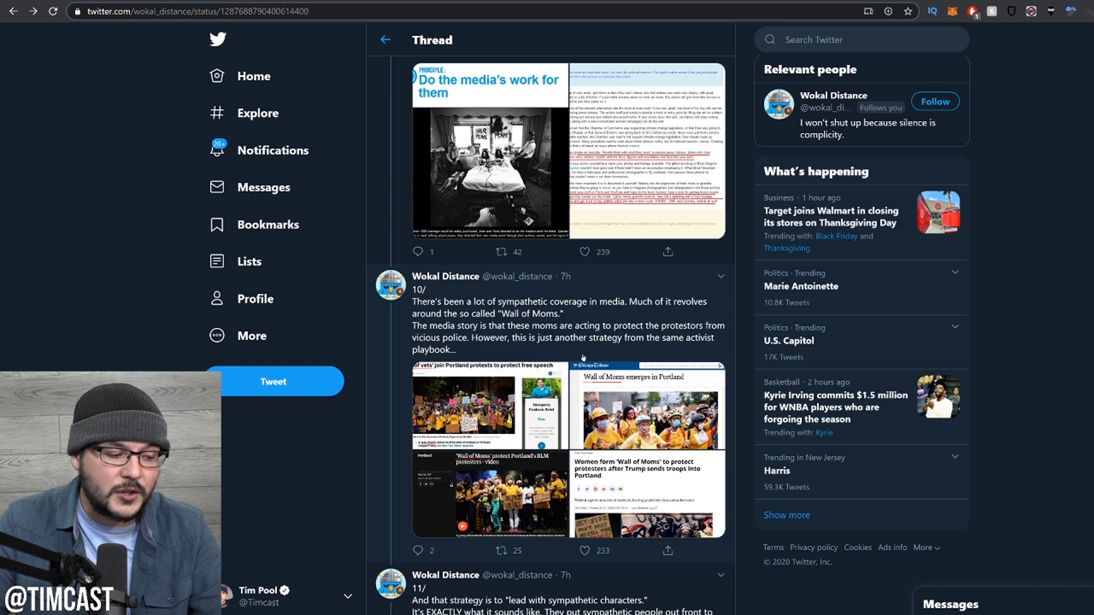
pyautogui.scroll(-3)
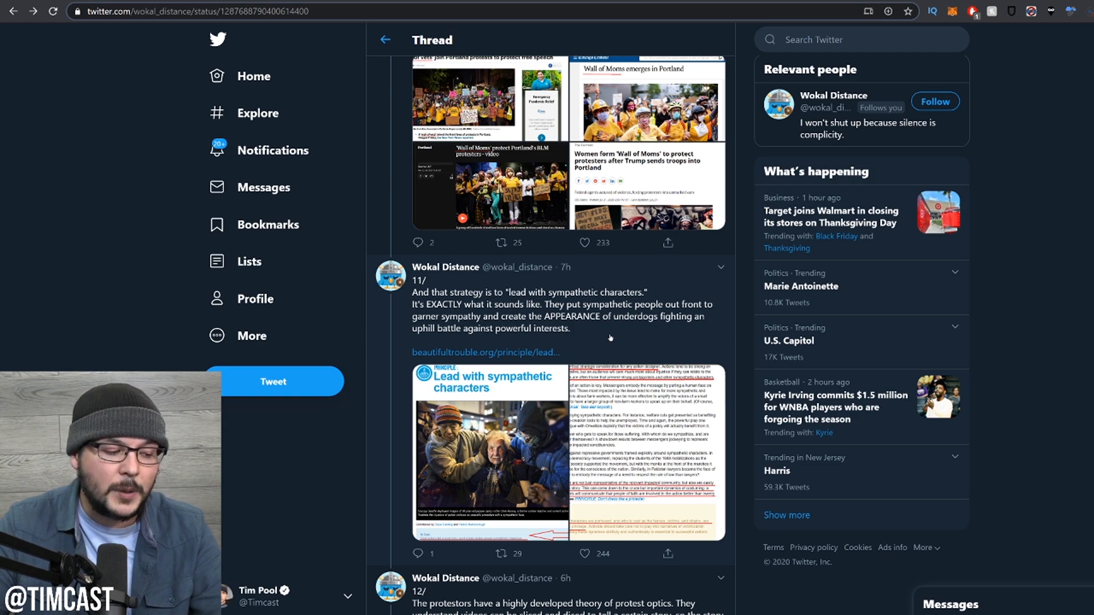
pyautogui.scroll(-3)
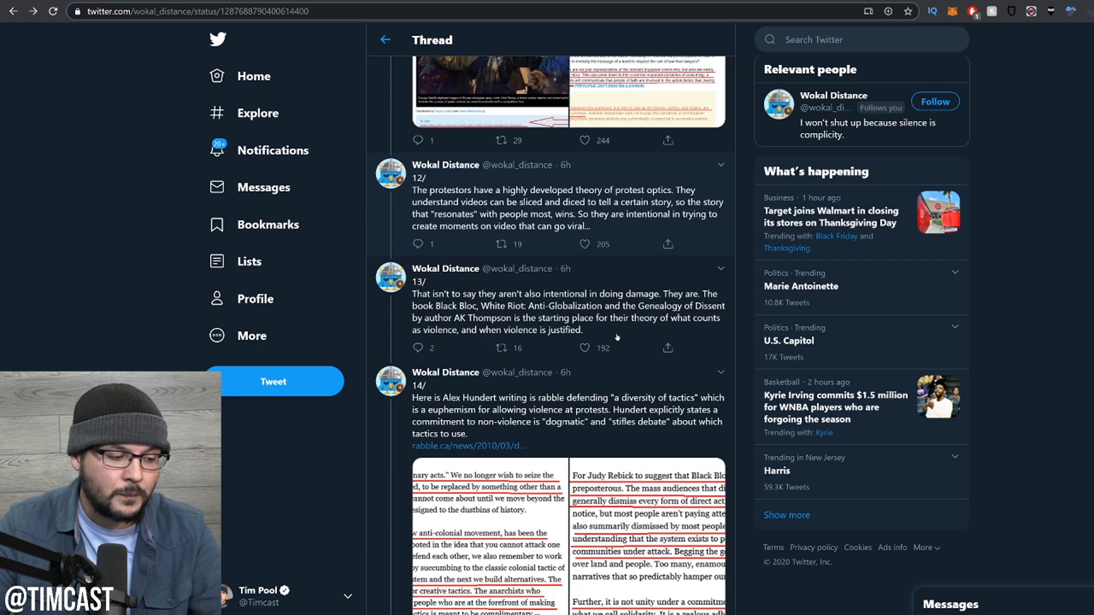
pyautogui.scroll(-3)
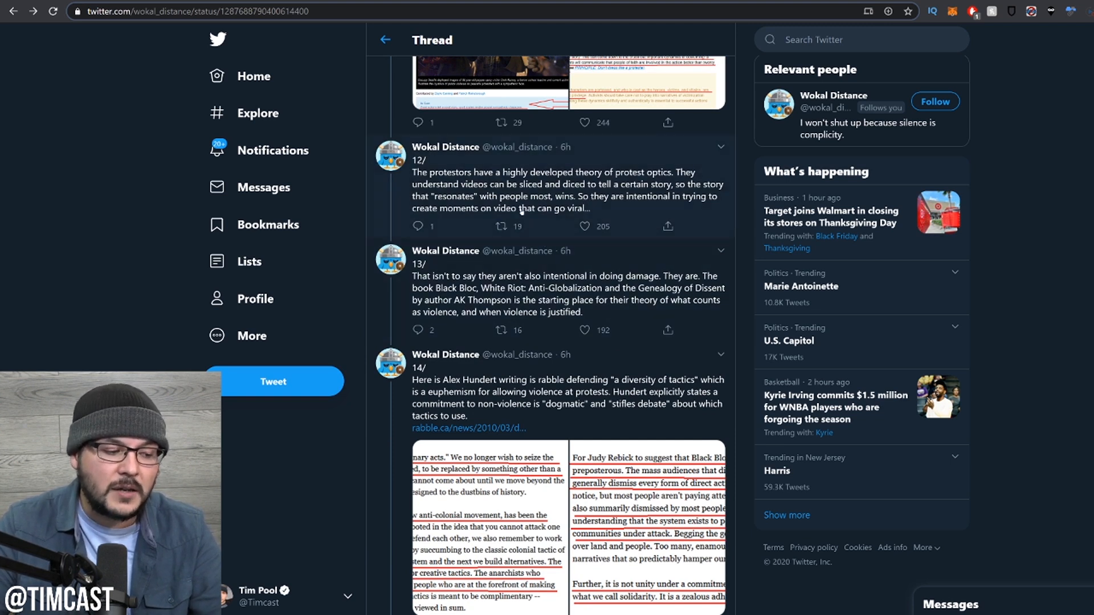
pyautogui.moveTo(612, 212)
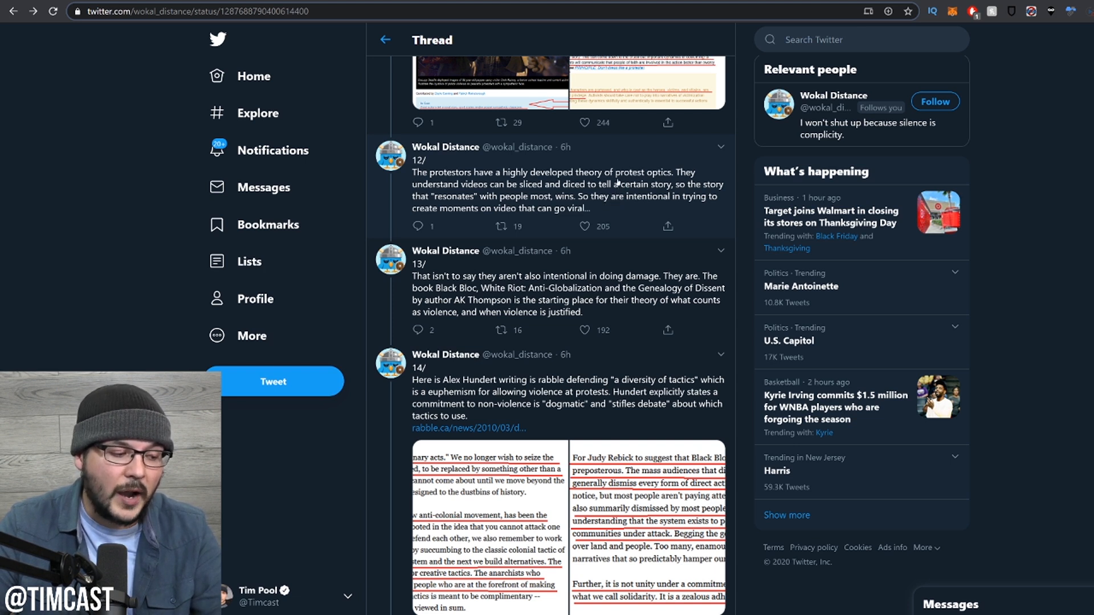
pyautogui.moveTo(492, 300)
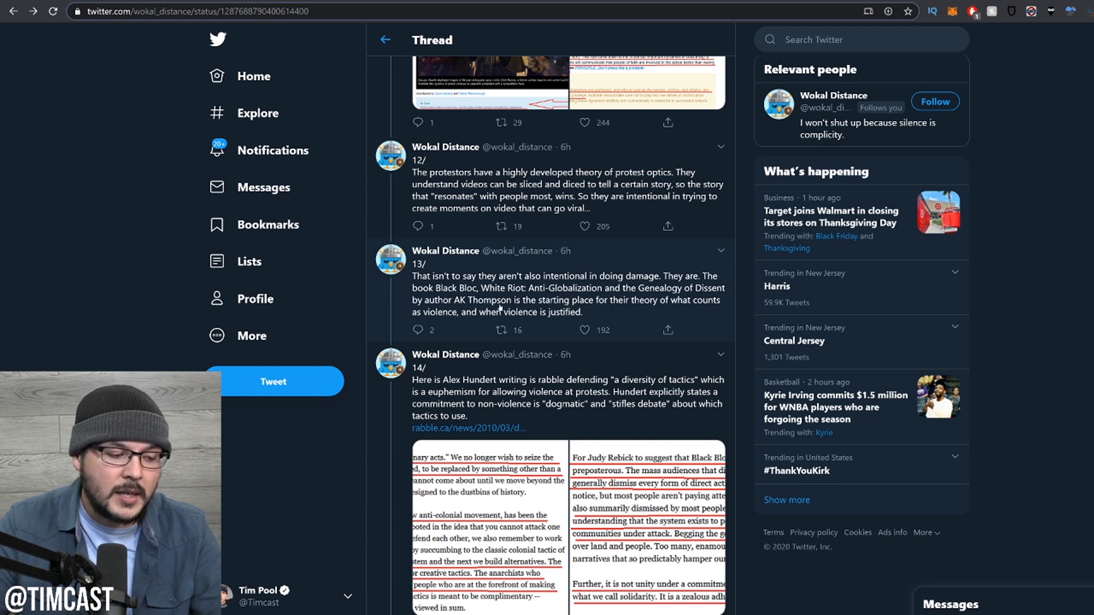
pyautogui.moveTo(624, 314)
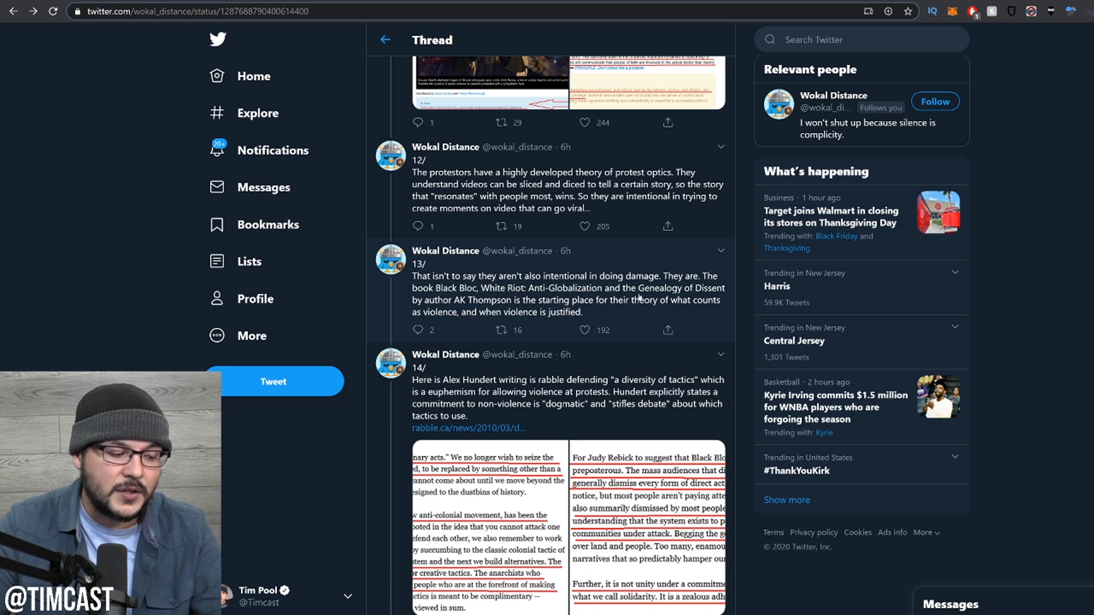
pyautogui.scroll(-3)
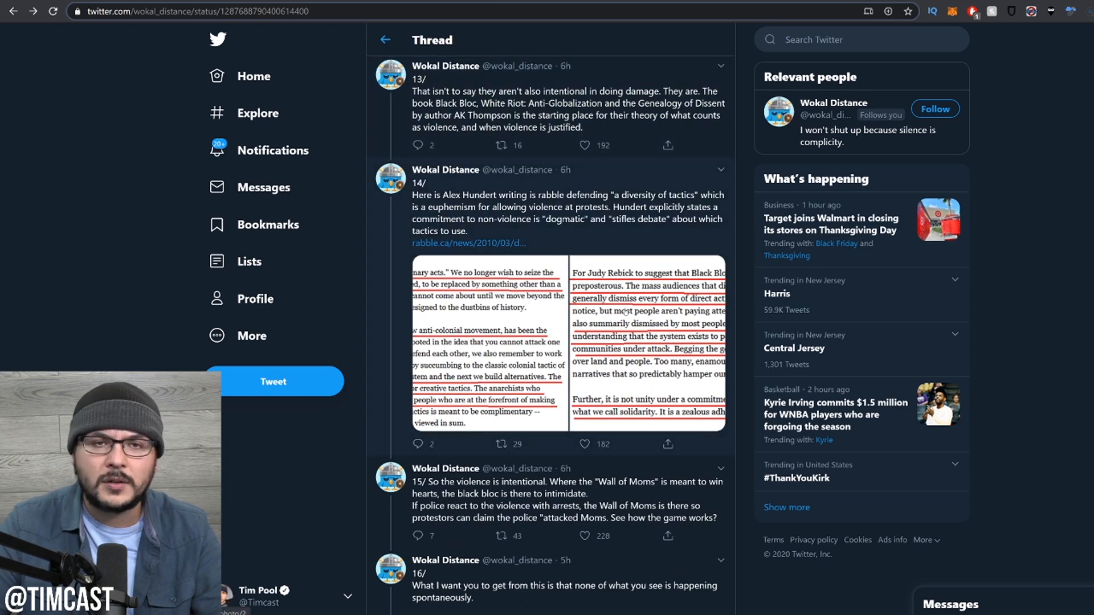
pyautogui.scroll(-3)
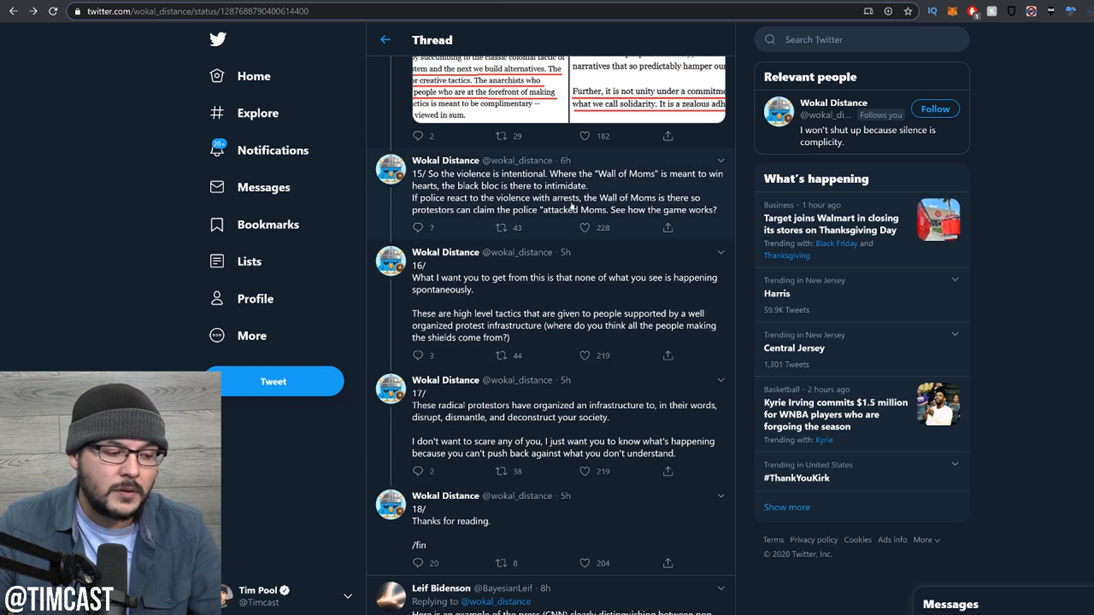
pyautogui.moveTo(448, 226)
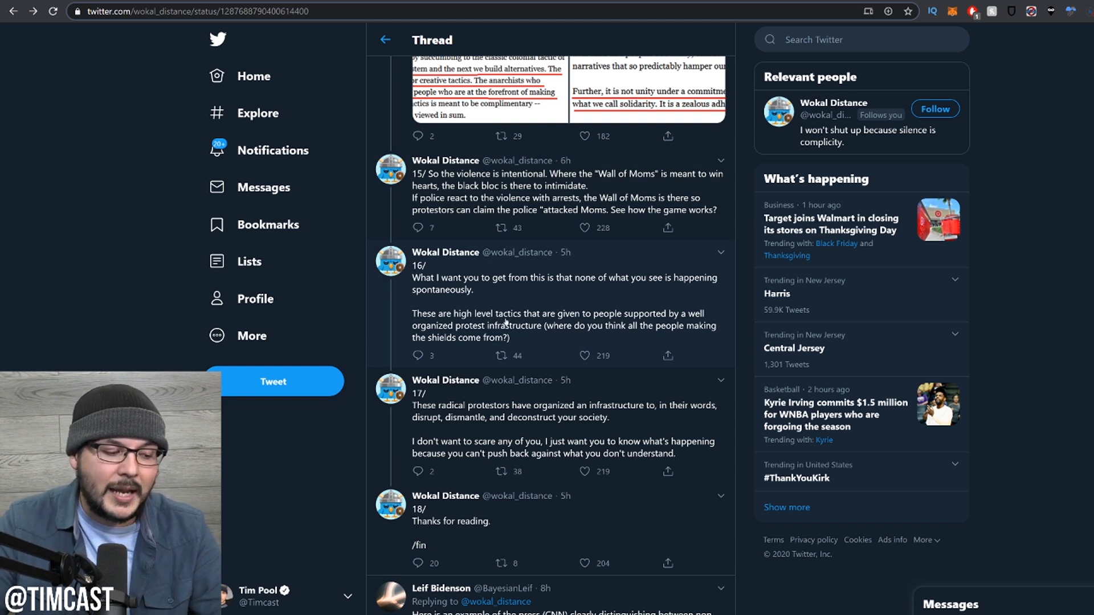
pyautogui.moveTo(558, 332)
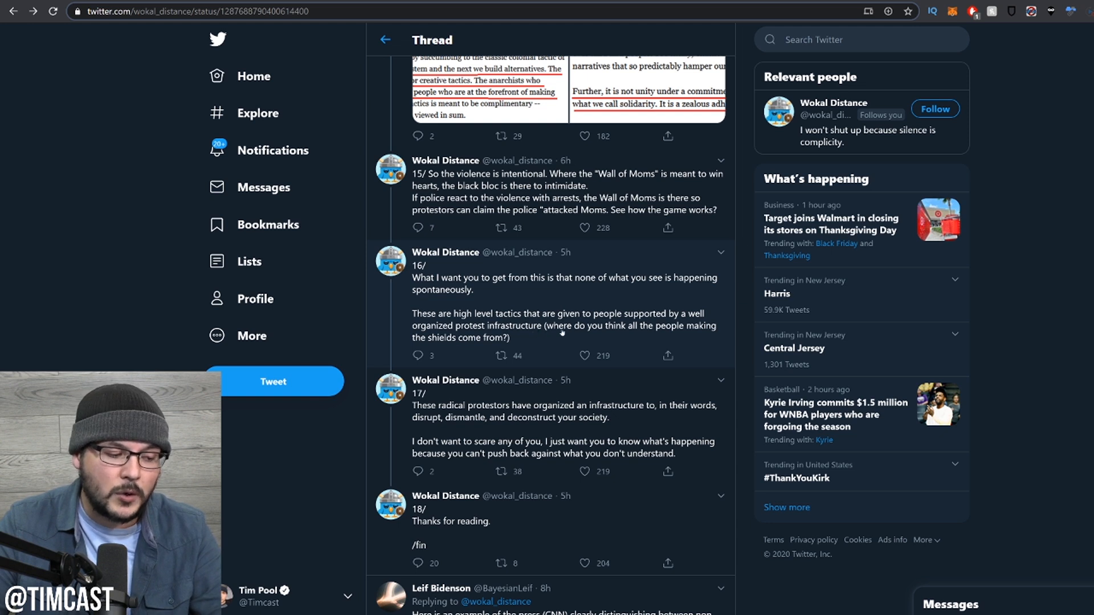
pyautogui.moveTo(519, 339)
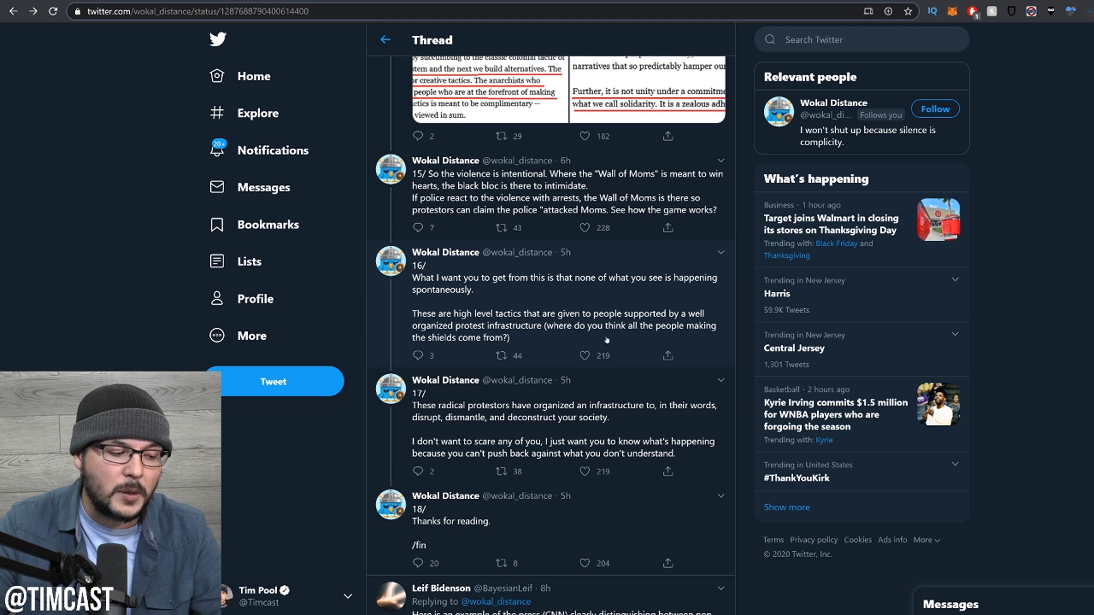
pyautogui.moveTo(555, 414)
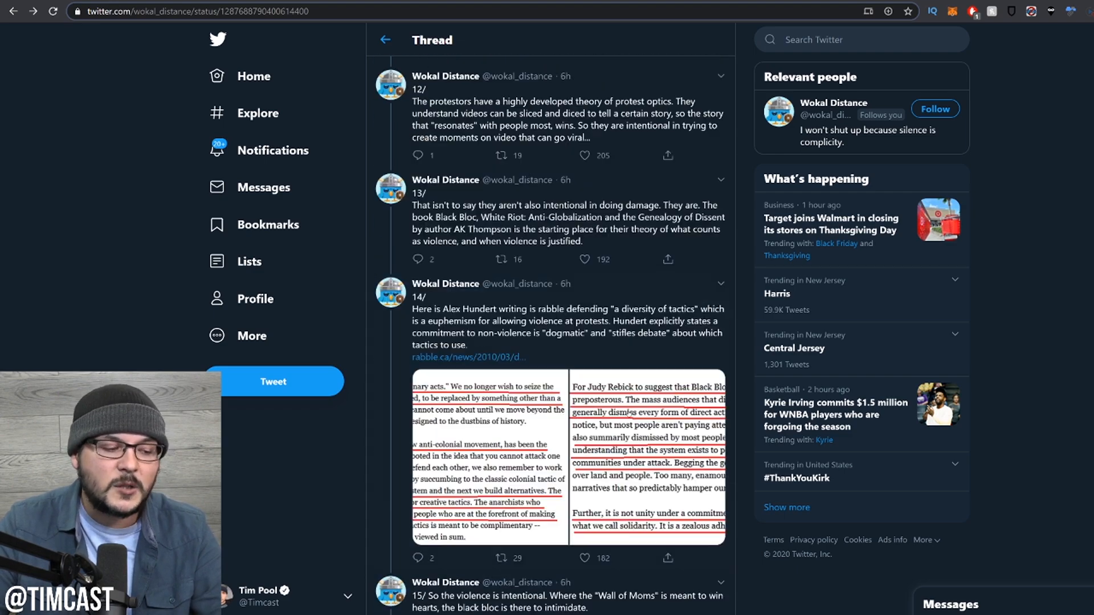
pyautogui.scroll(-3)
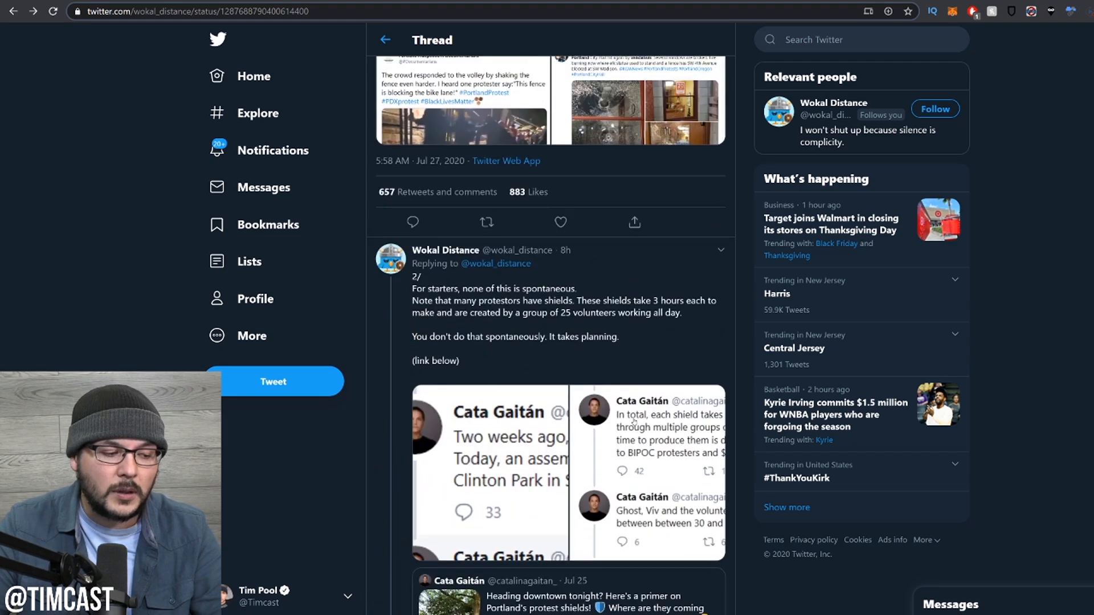